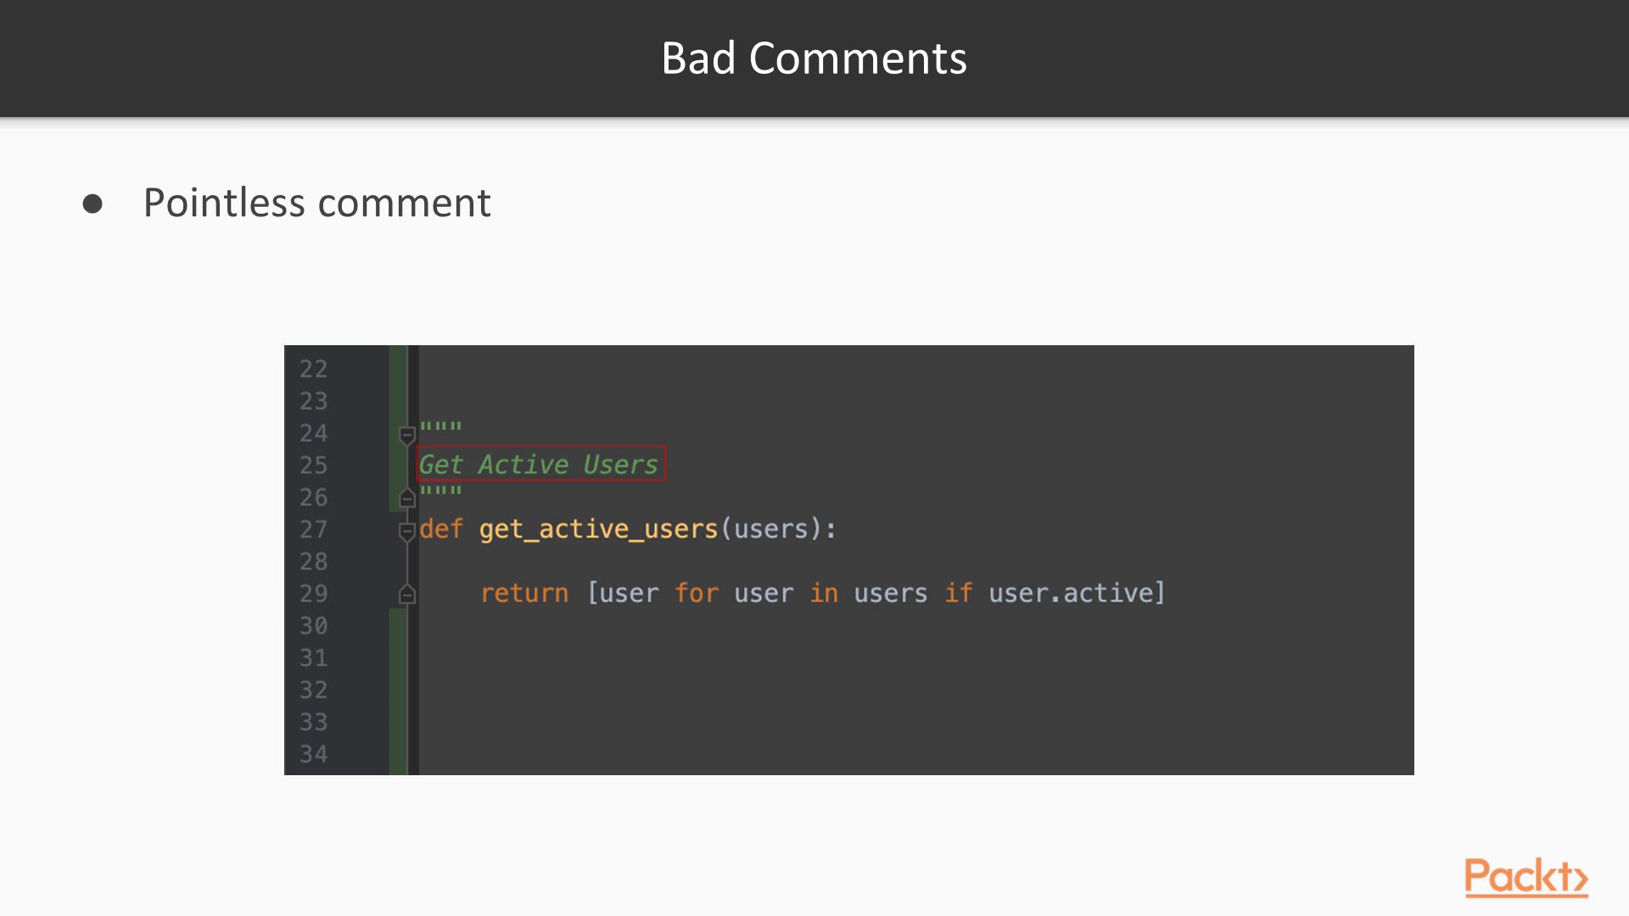
Step: Advance through the Bad Comments (Continued) slide to the Good Comments slide with the floor docstring warning
key("Right")
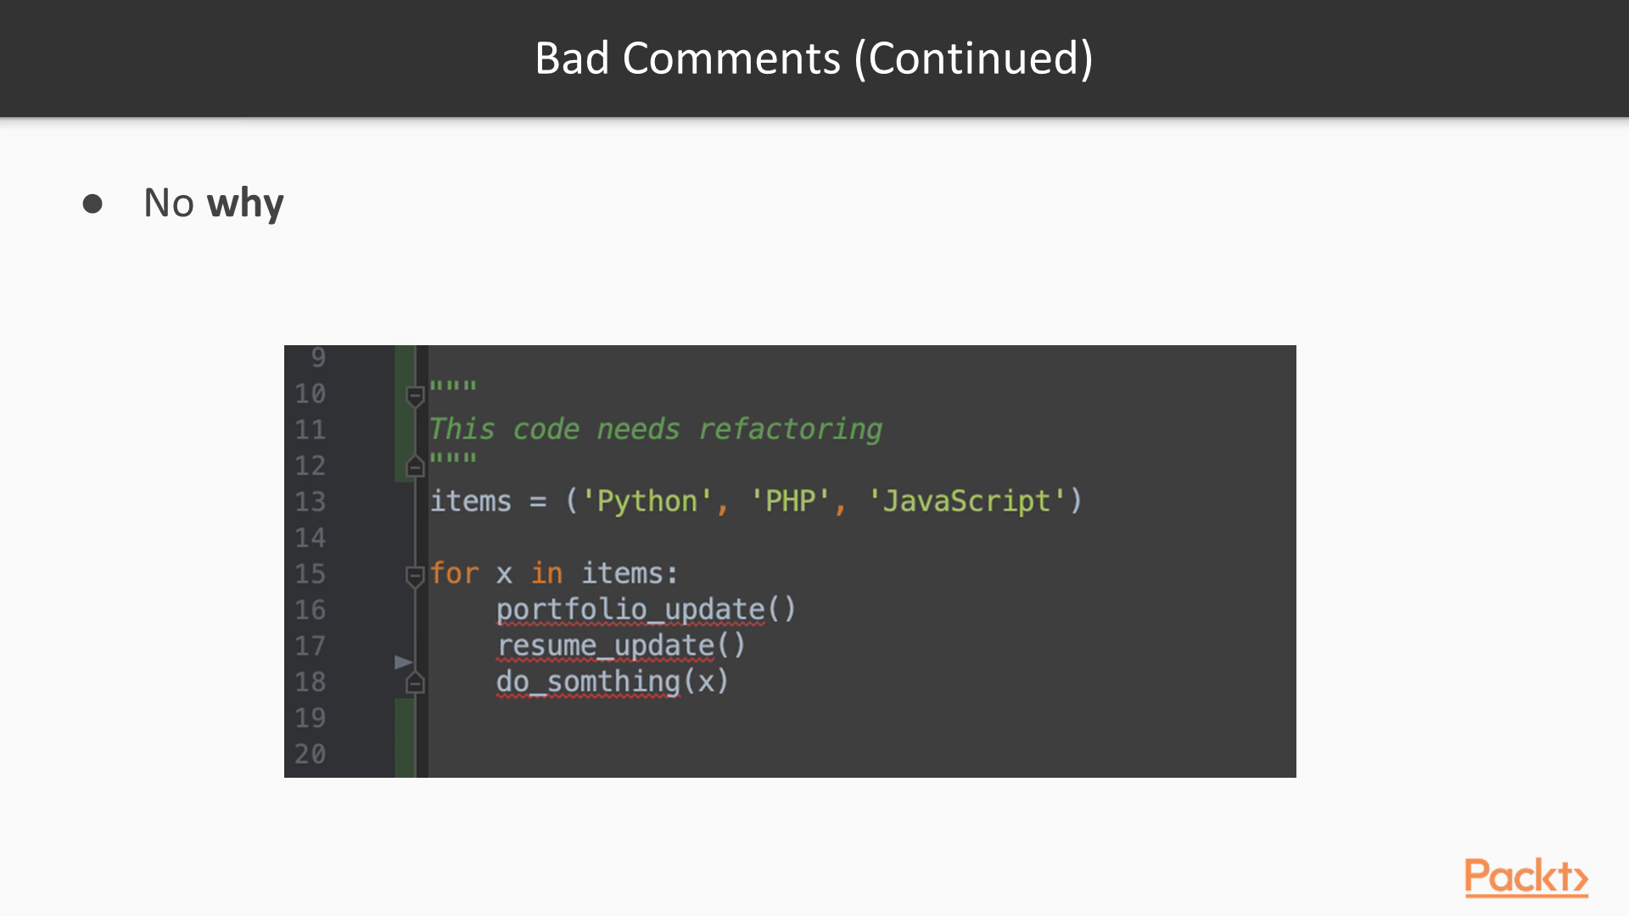
key("Right")
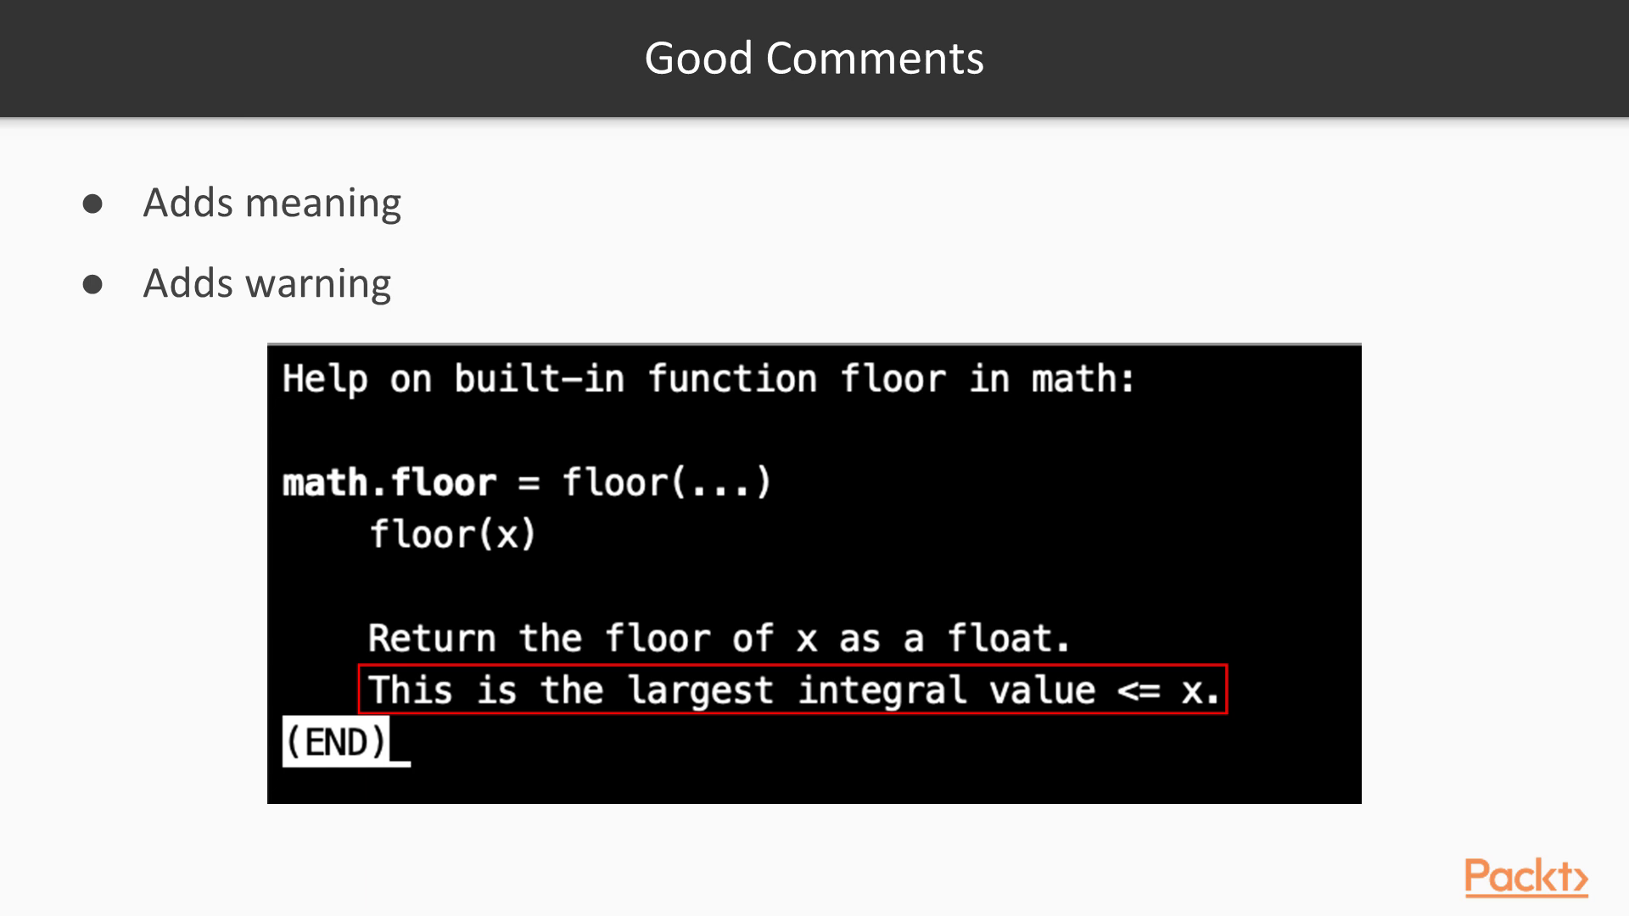
Step: Advance to the Good Comments (Continued) slide showing the print_exc usage and reasoning docstring
key("Right")
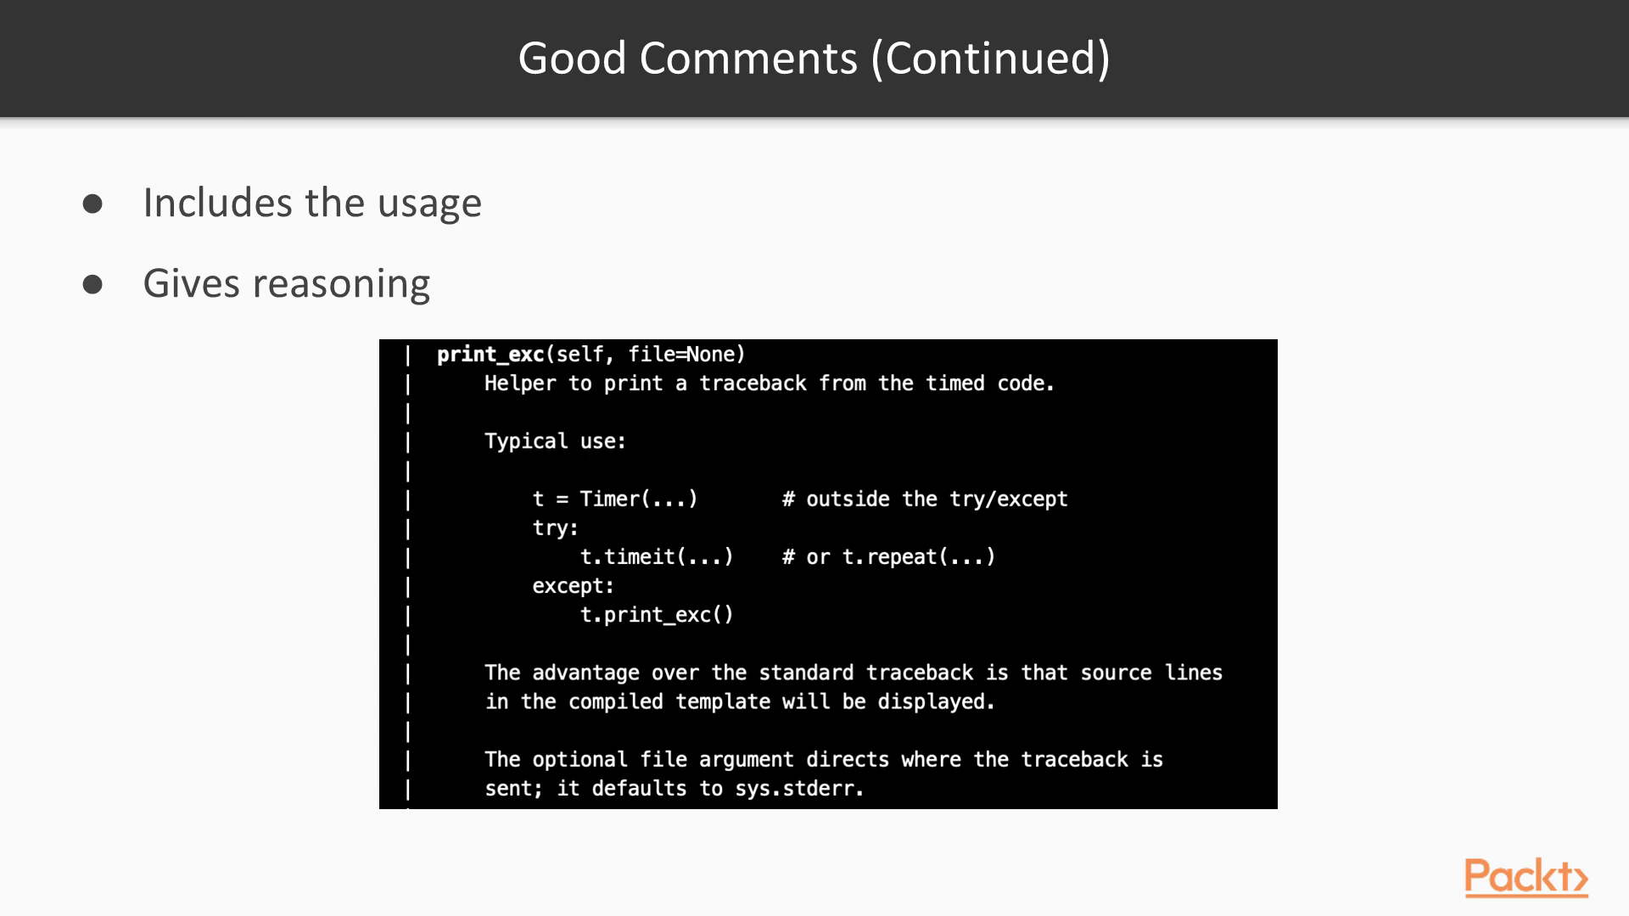